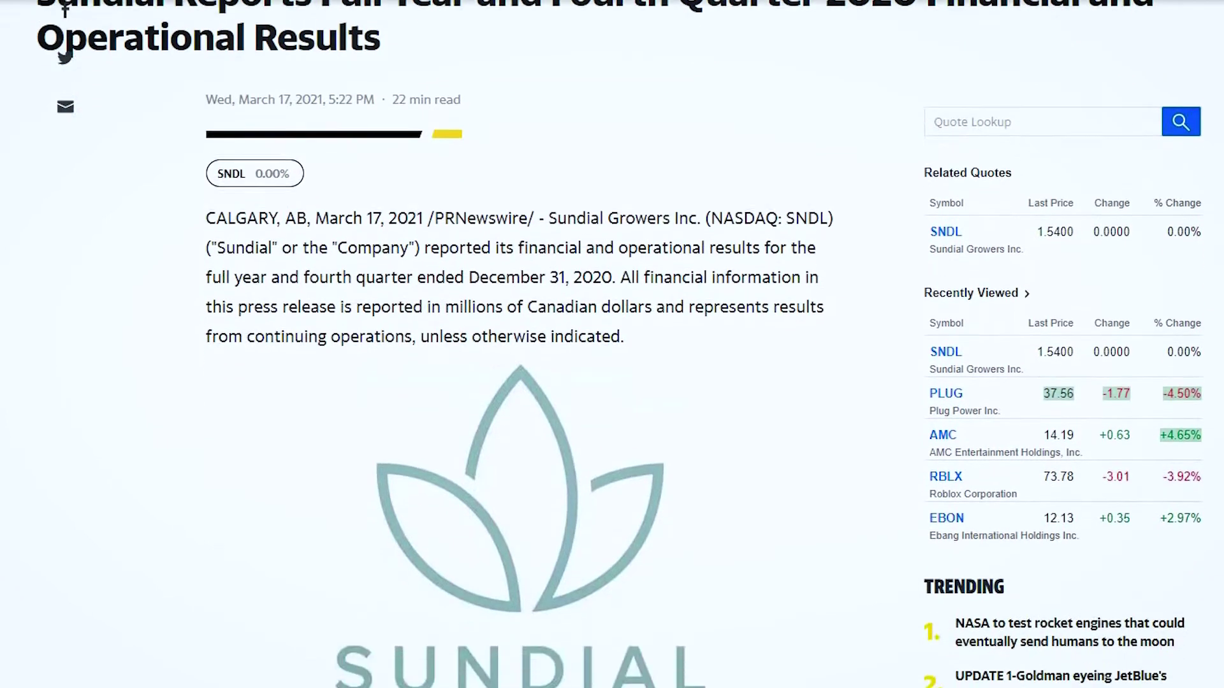
Add the Expected_Move study to the SNDL daily chart, showing sigma lines around recent candles
scroll(down, 3)
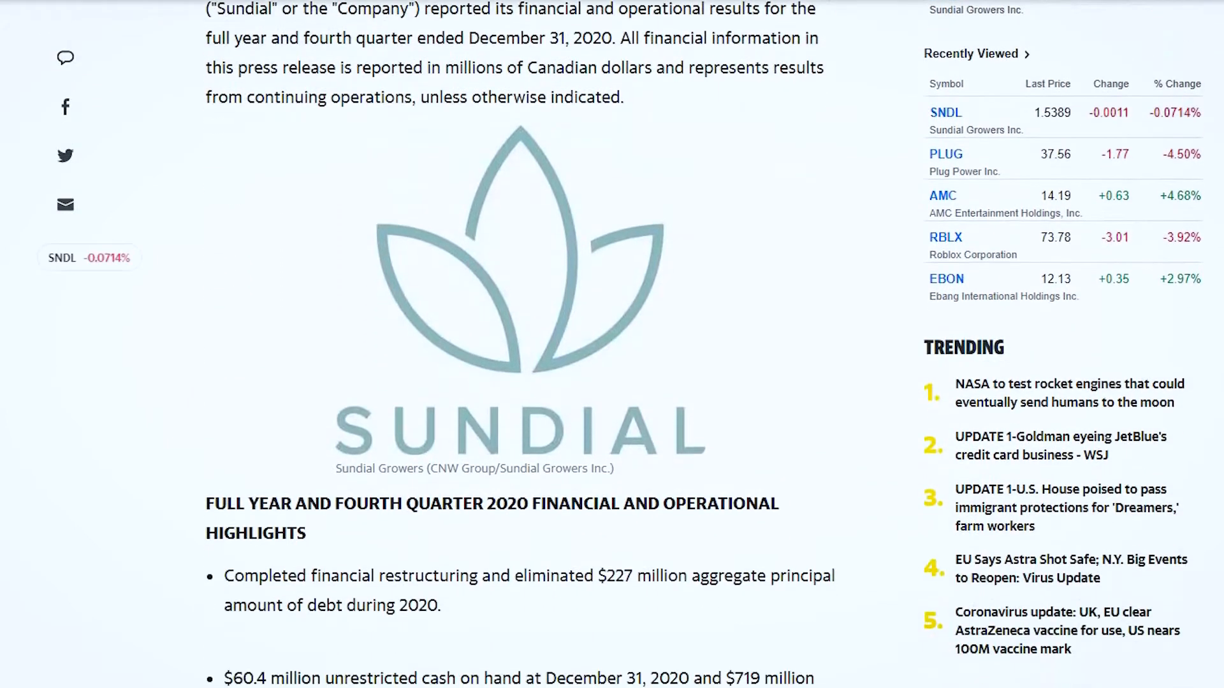
scroll(down, 3)
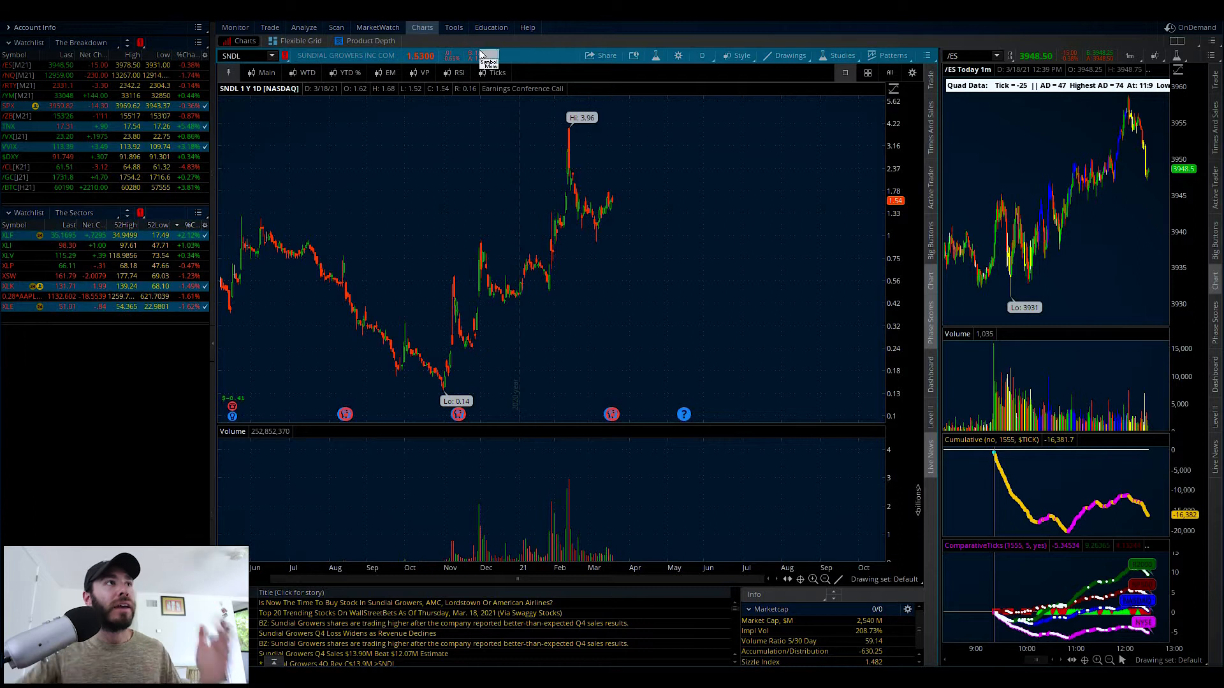
click(347, 72)
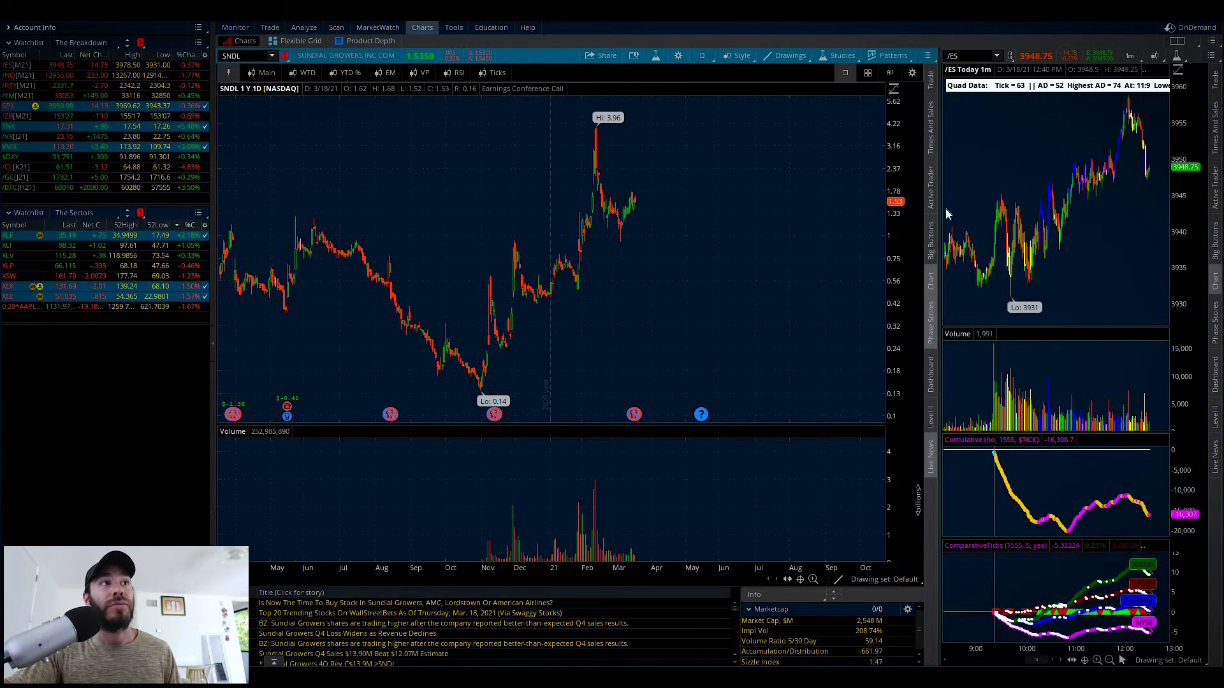
mouse_move(933, 275)
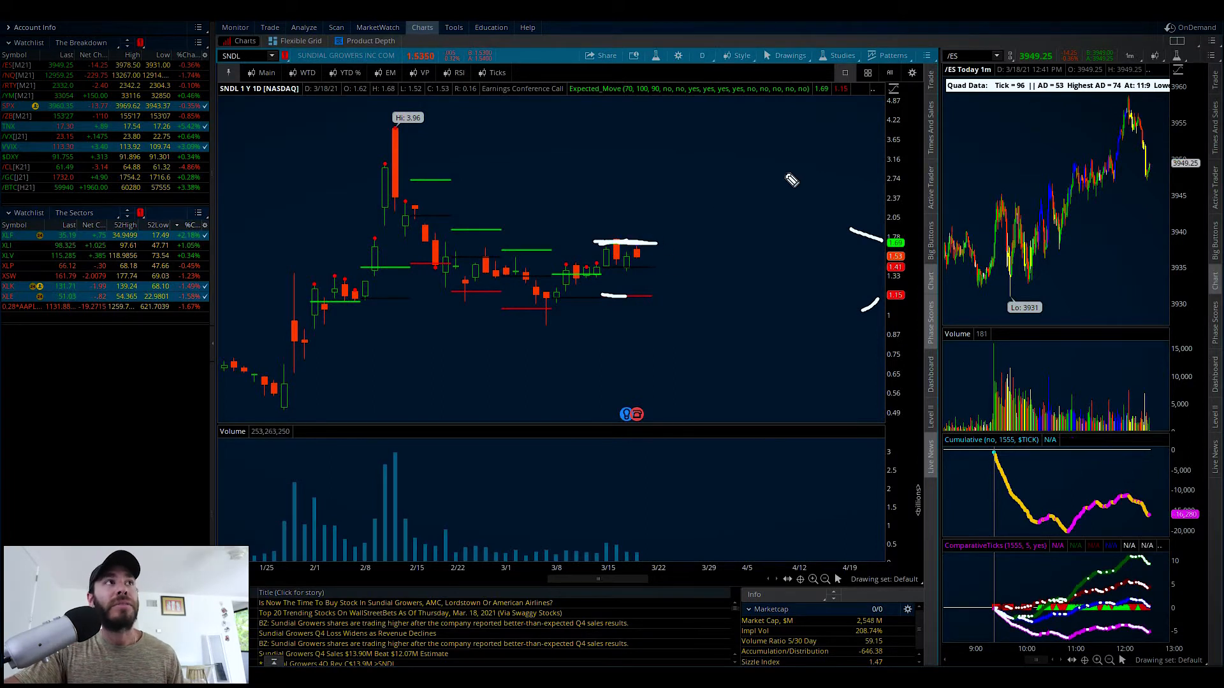
mouse_move(1032, 268)
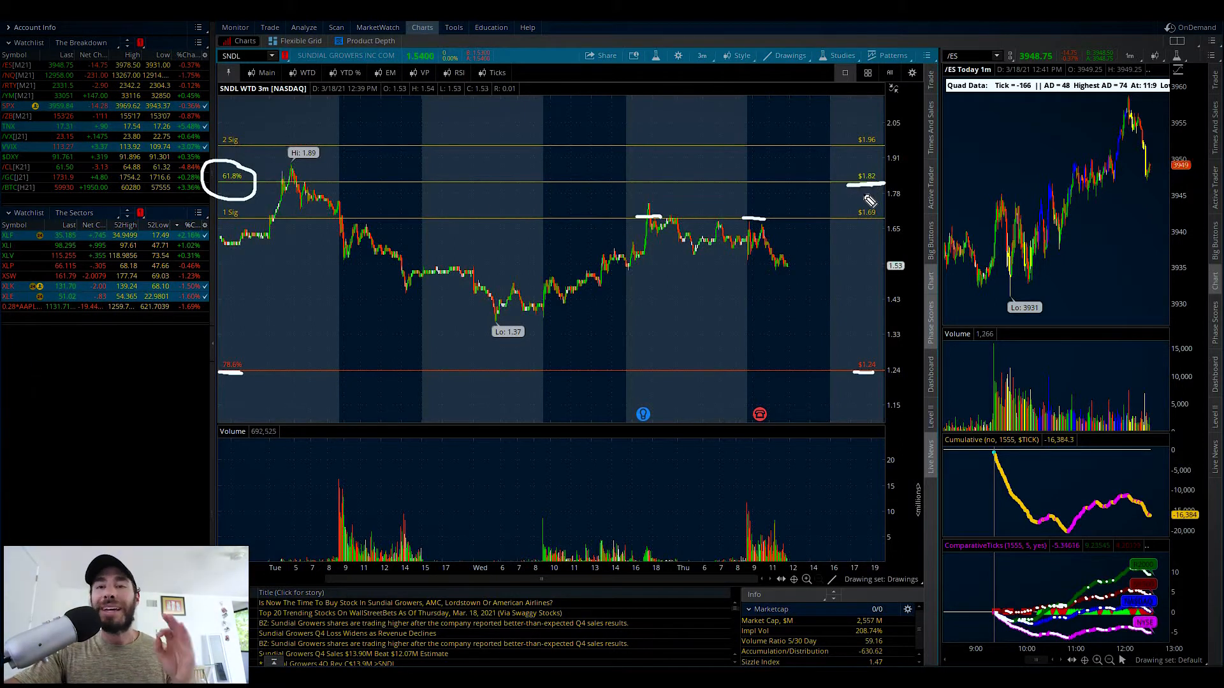
mouse_move(842, 206)
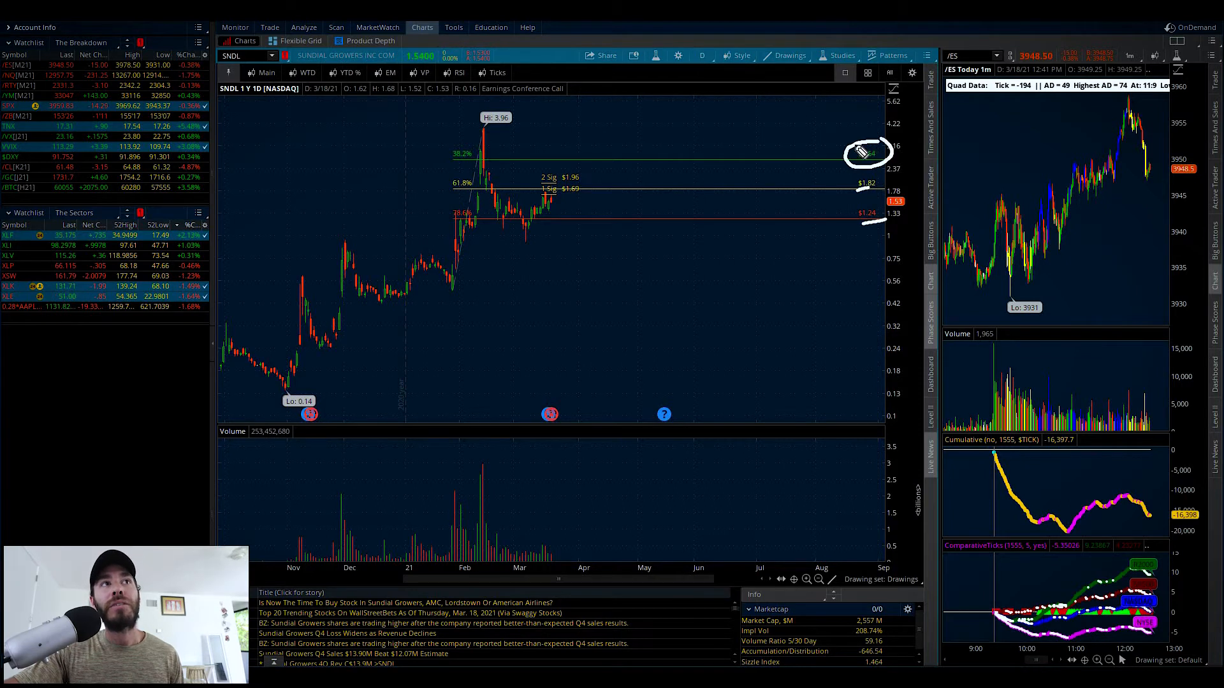
mouse_move(663, 183)
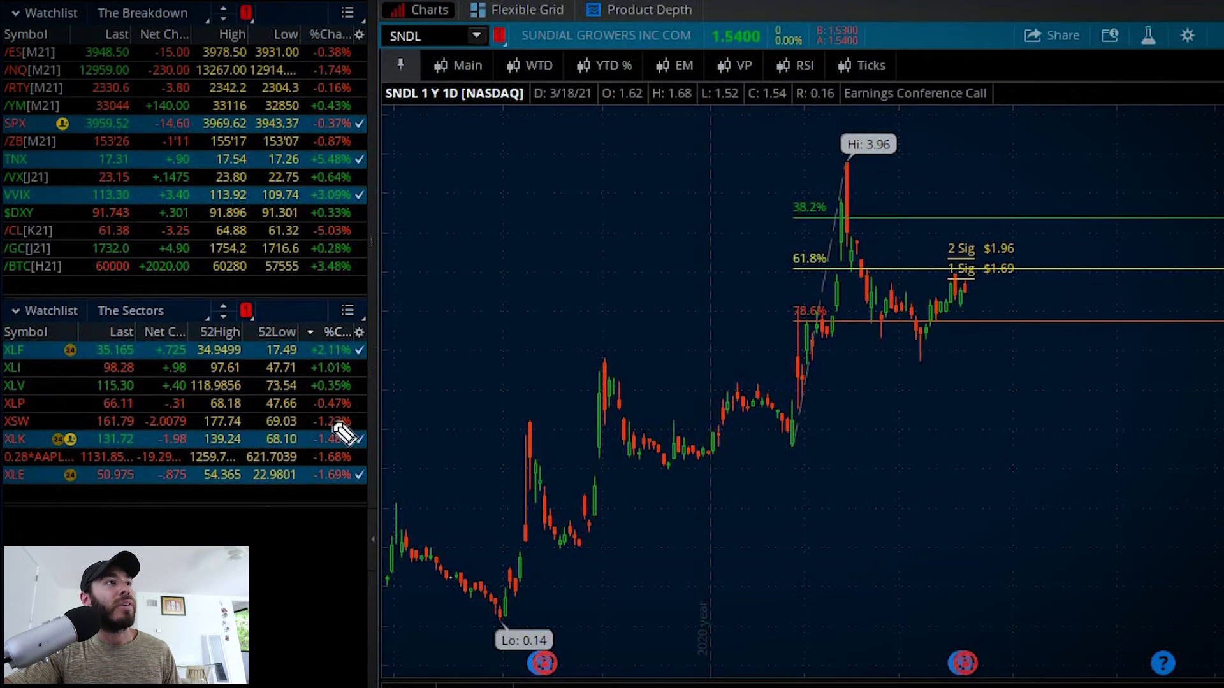
mouse_move(363, 464)
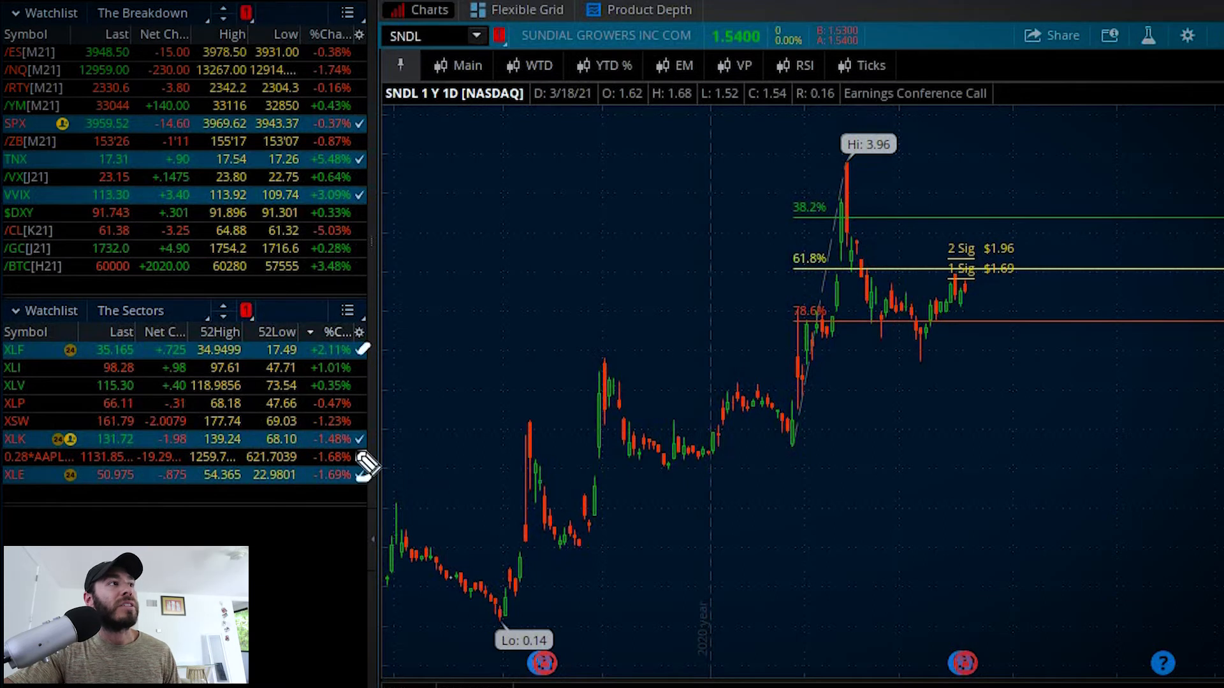
mouse_move(479, 435)
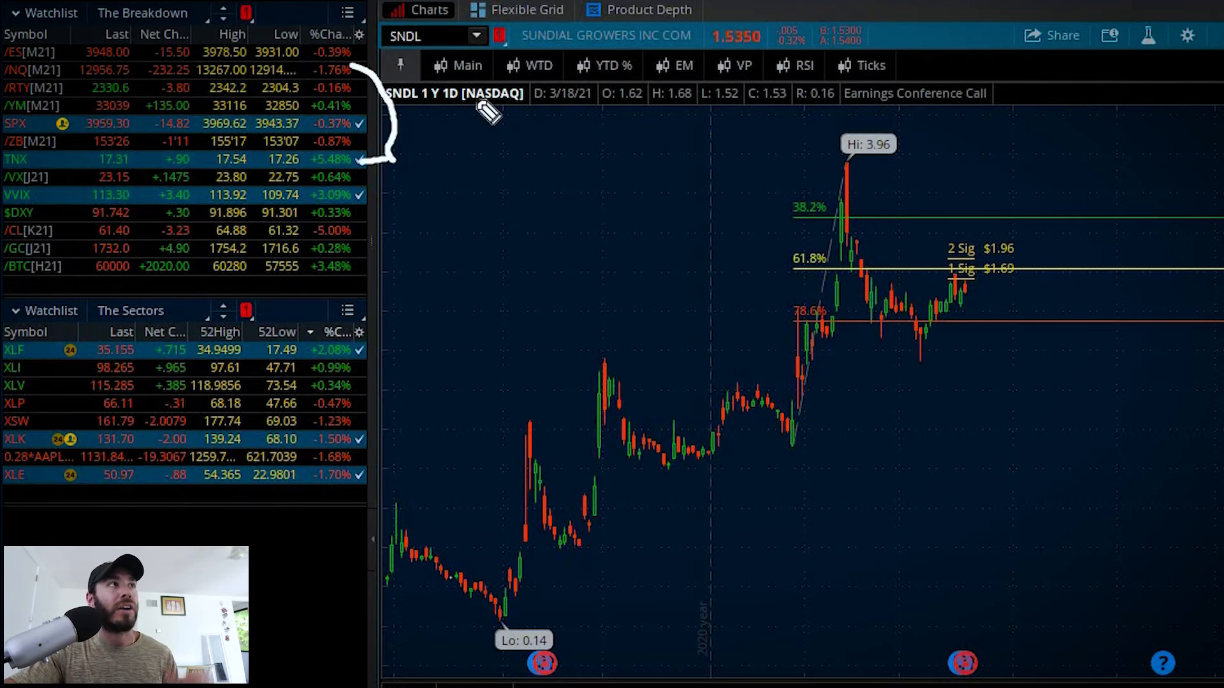
mouse_move(842, 177)
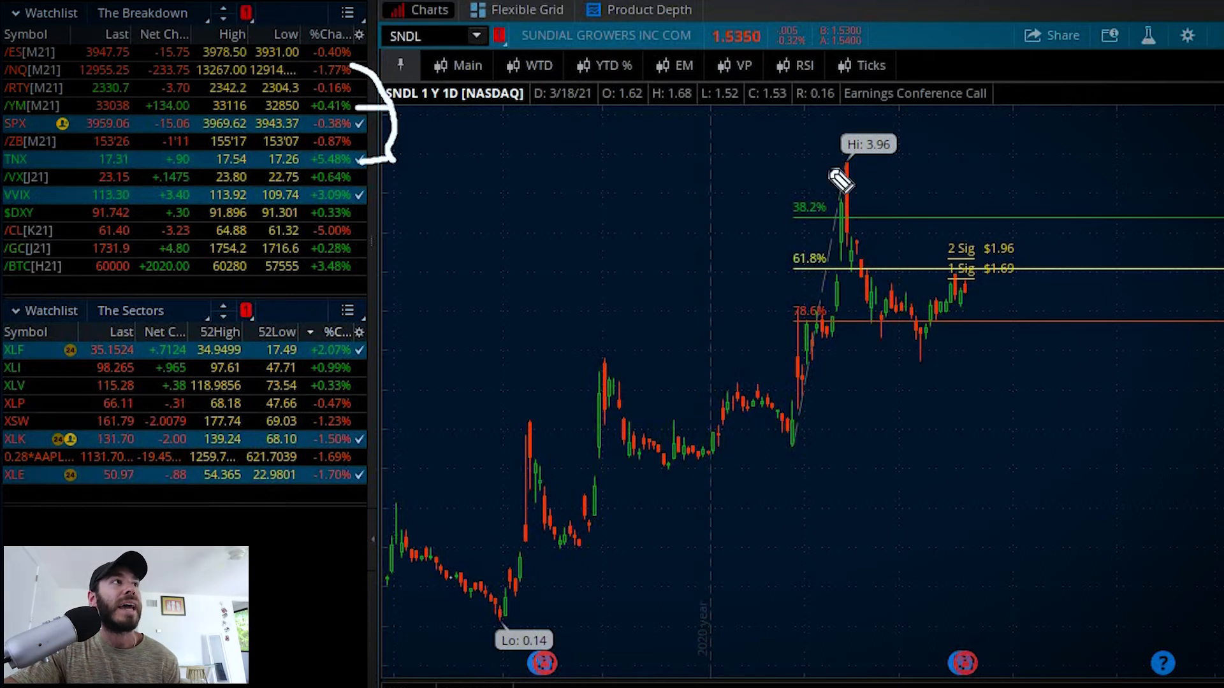